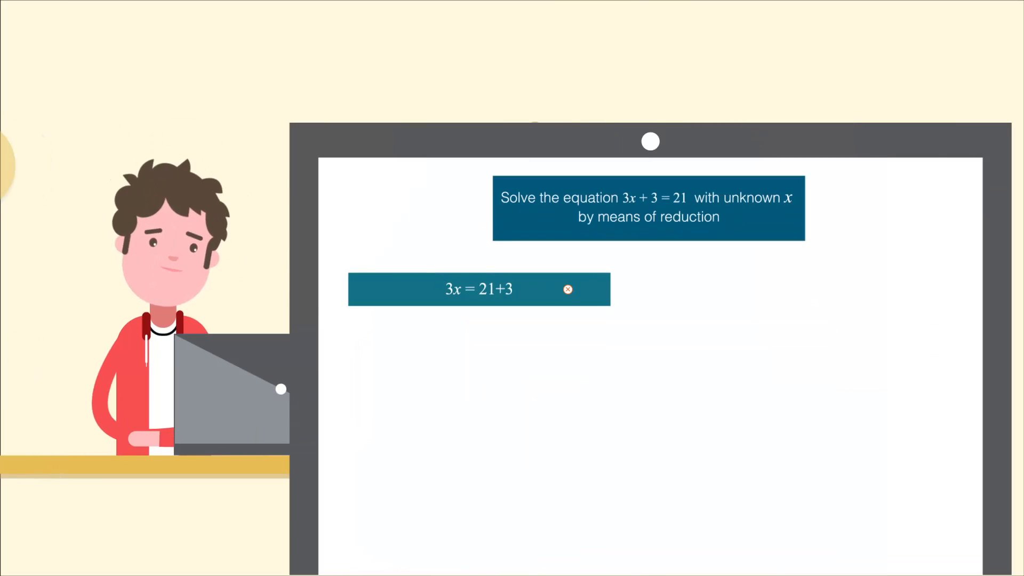
- Submit the reduction step 3x = 21+3 for the equation 3x + 3 = 21
{"action": "left_click", "coordinate": [567, 289]}
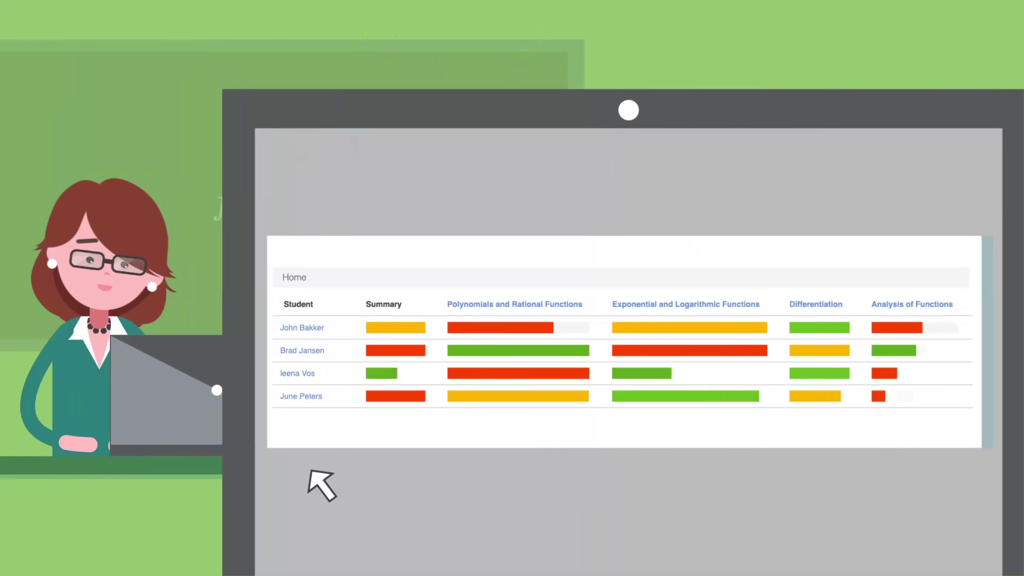
{"action": "left_click", "coordinate": [301, 327]}
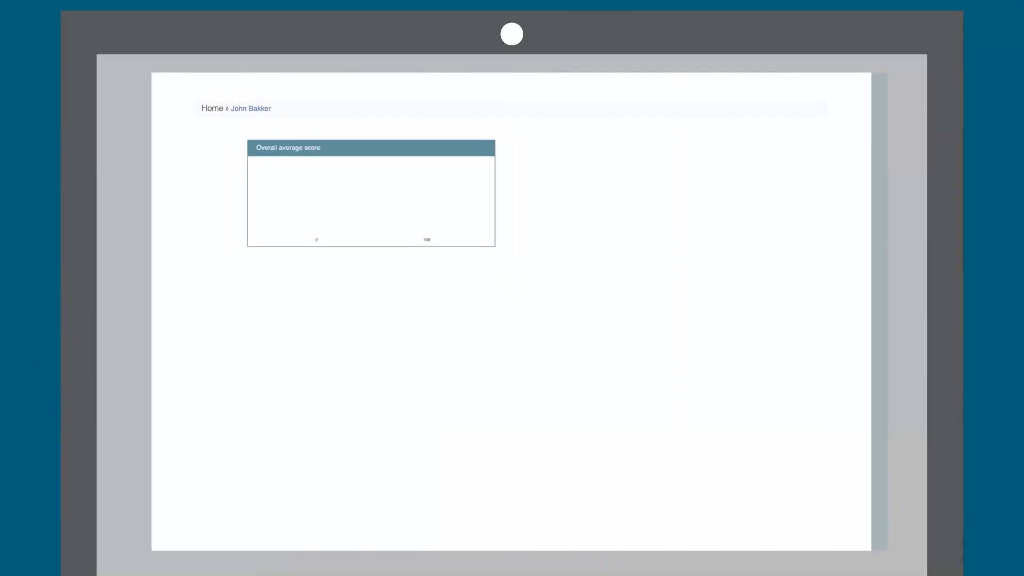